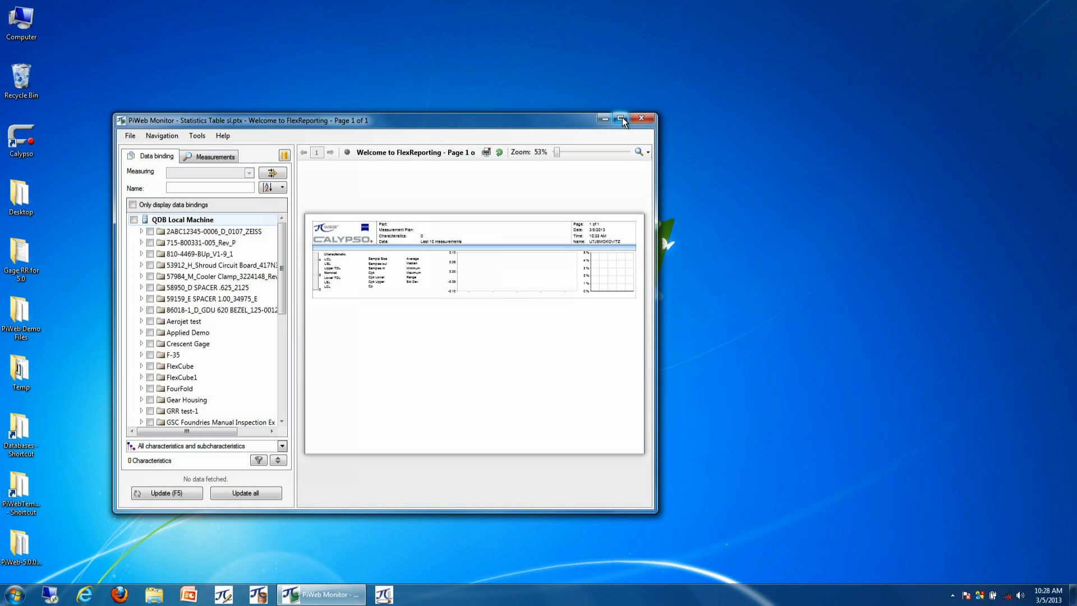
- Maximize the window and add FourFold's Roundness_Crank Bore and Roundness_Pin Bore characteristics
left_click(621, 119)
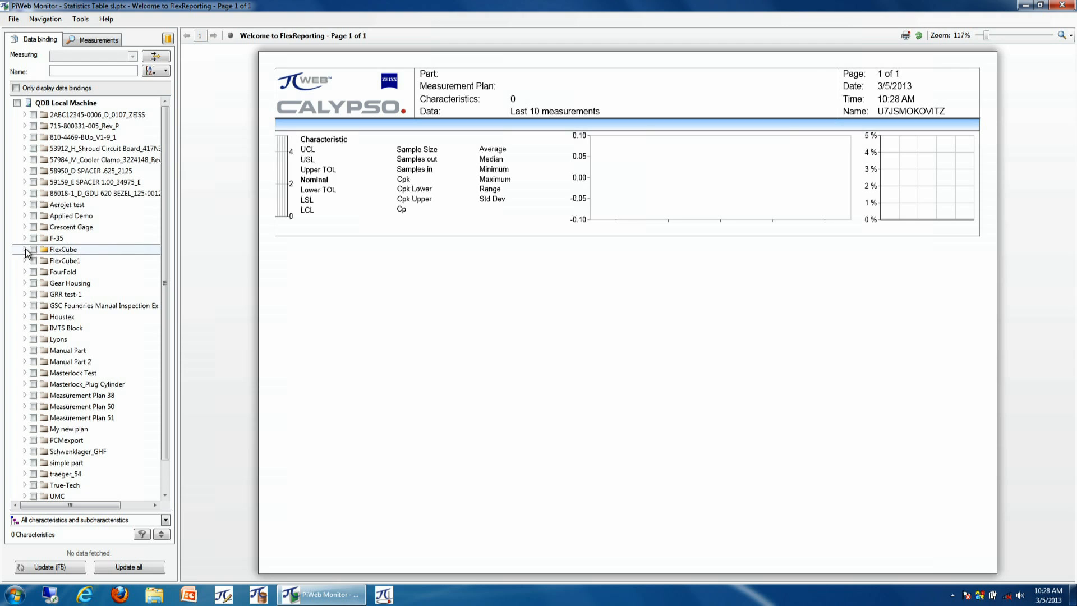
left_click(25, 271)
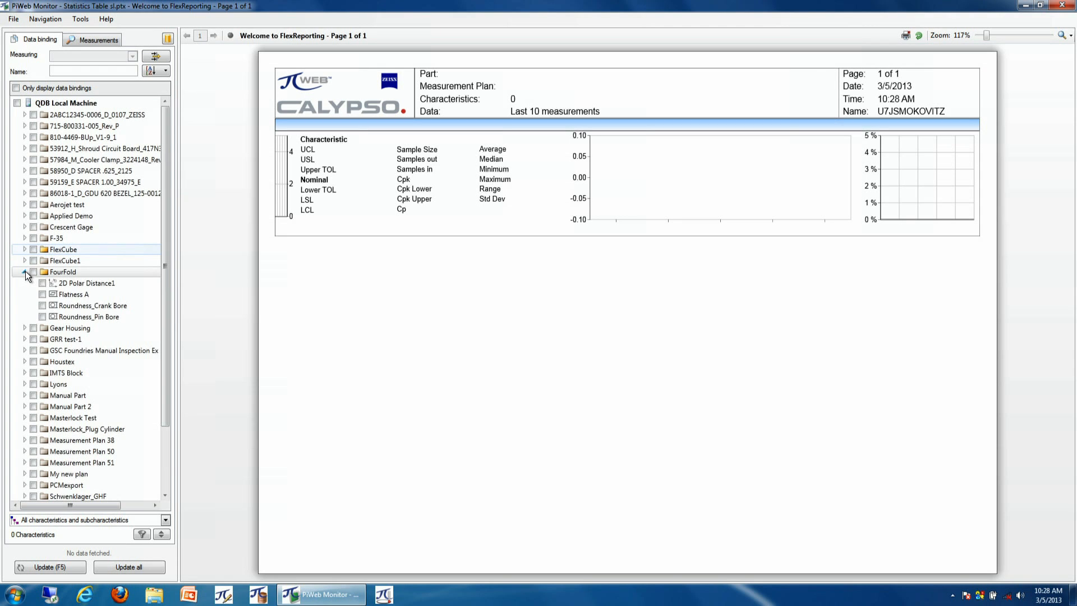
left_click(42, 317)
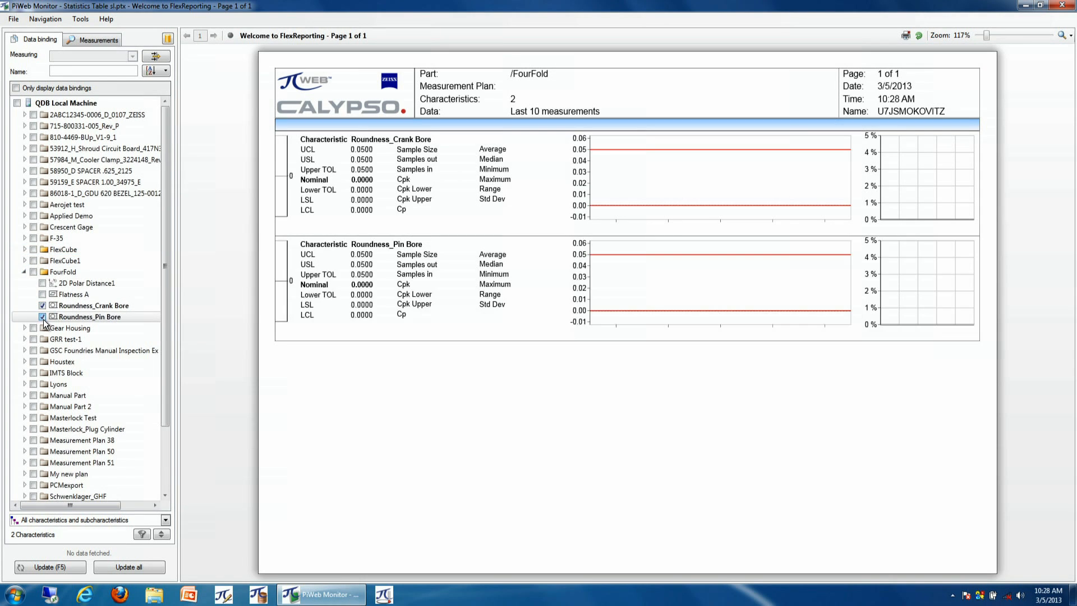
- Add Cylindricity_Cylinder3 and Cylindricity_Cylinder4 from IMTS Block to the report
left_click(24, 372)
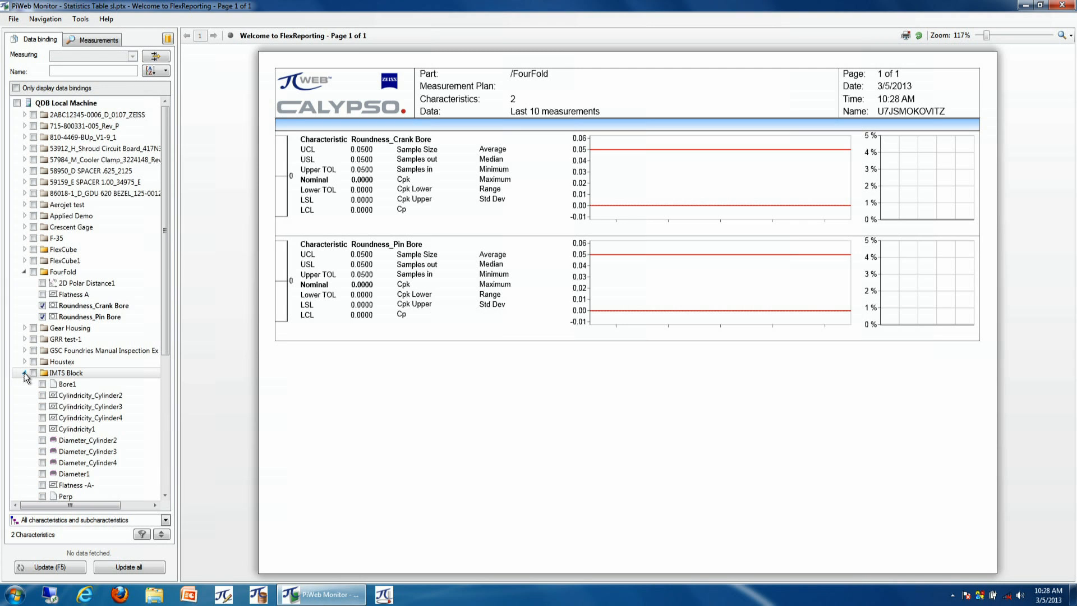
left_click(41, 407)
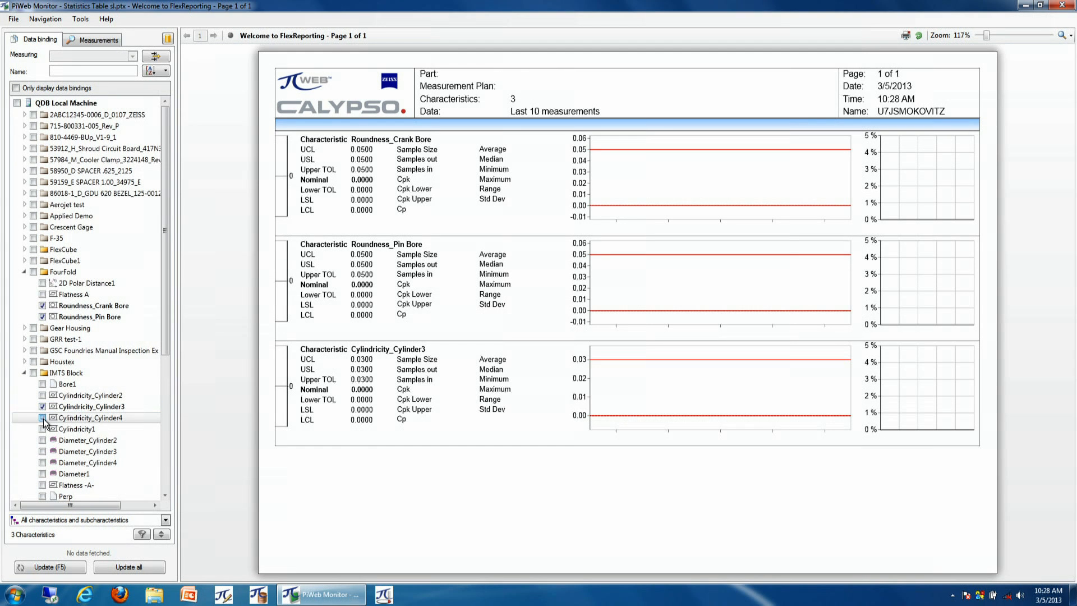
left_click(44, 418)
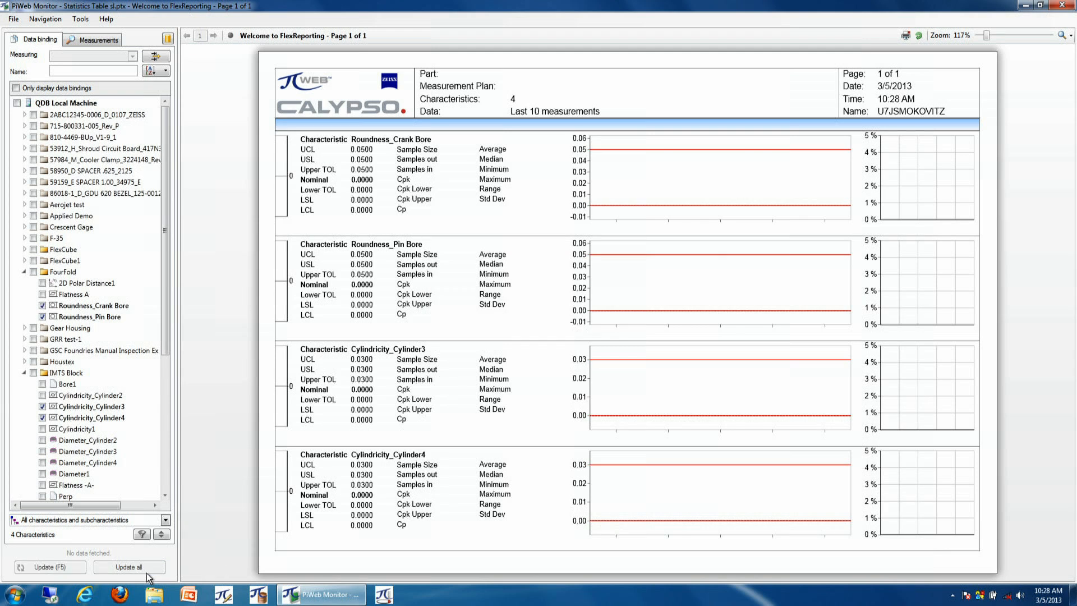
- Fetch measurement data for all four bound characteristics with Update all
left_click(129, 567)
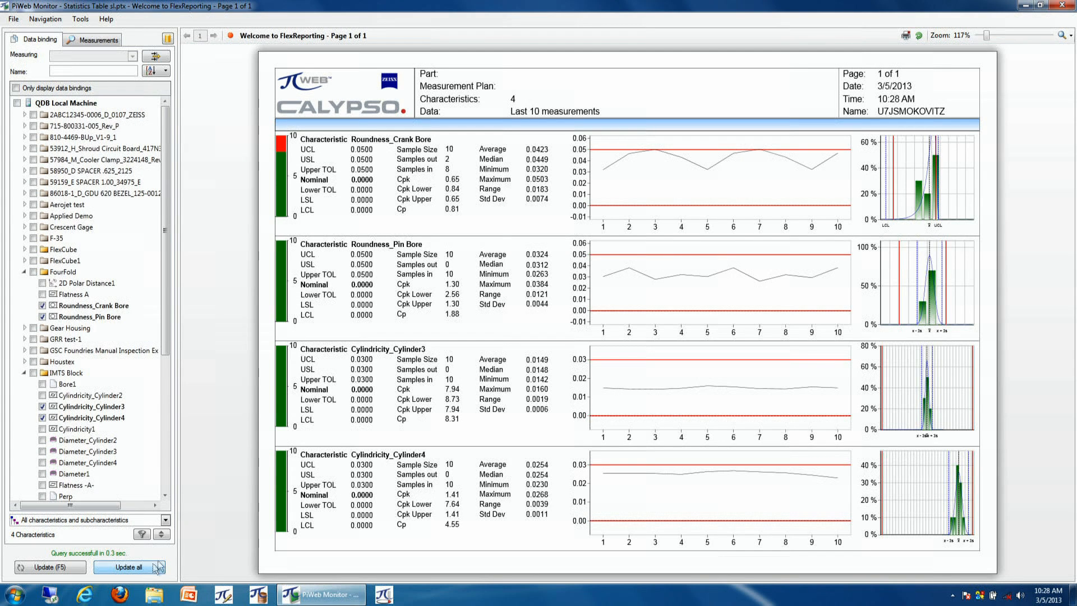
mouse_move(710, 288)
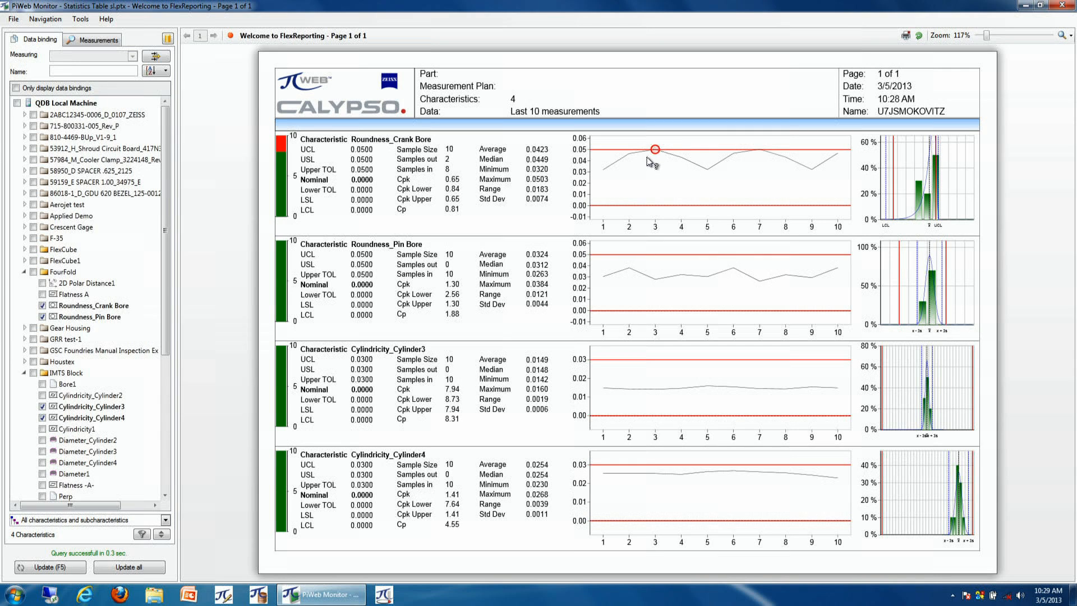
mouse_move(660, 152)
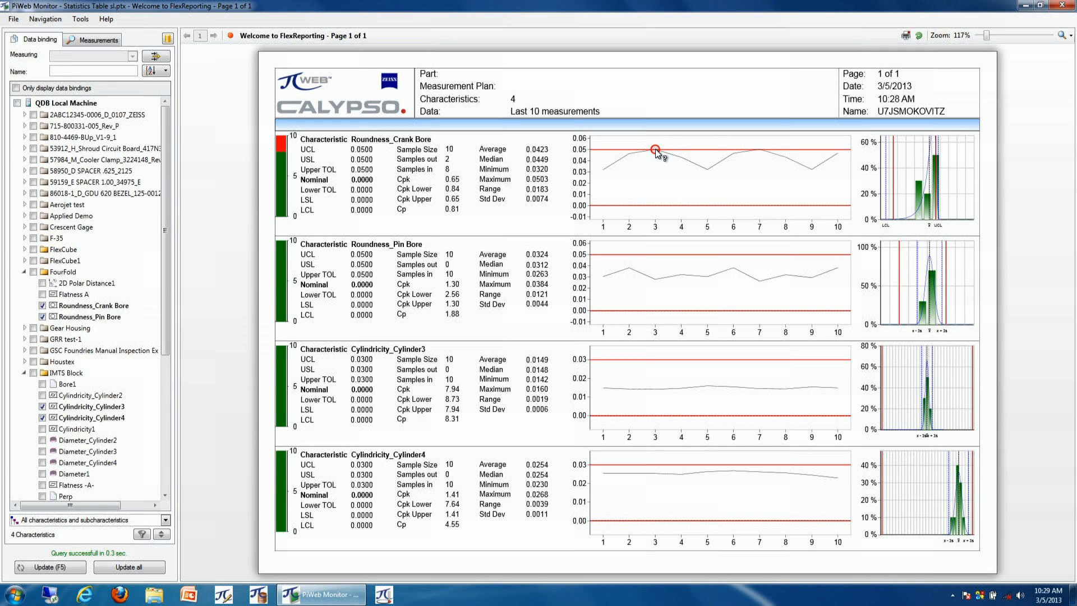
left_click(653, 148)
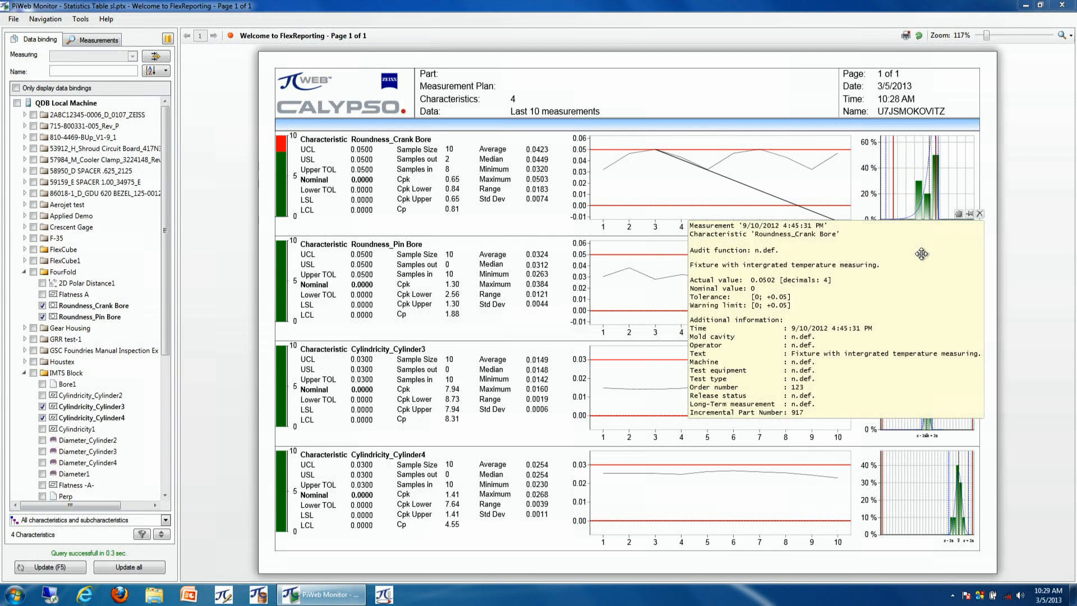
mouse_move(891, 241)
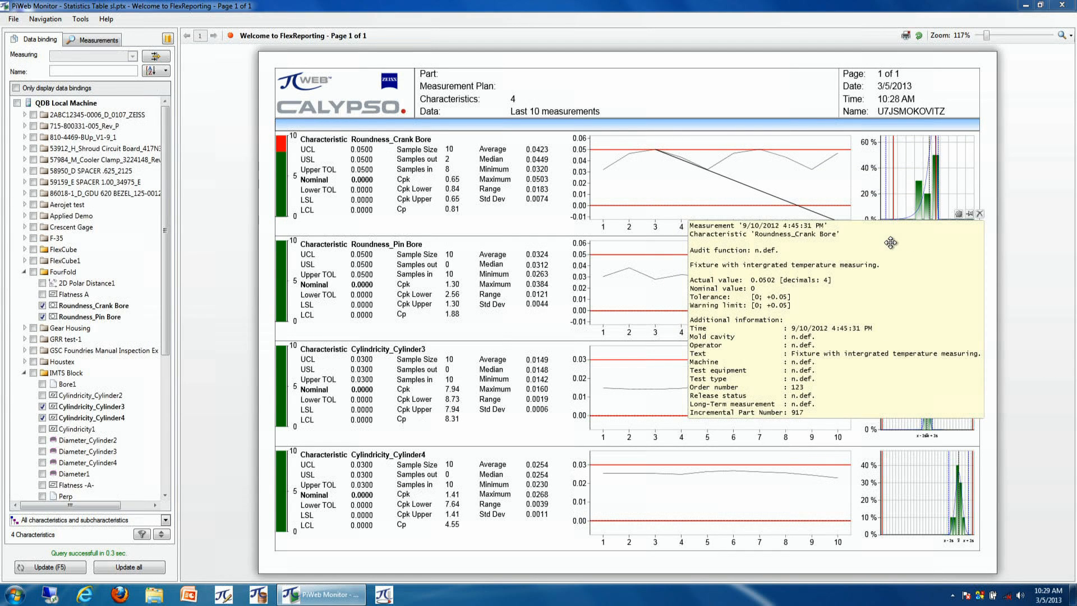
mouse_move(890, 246)
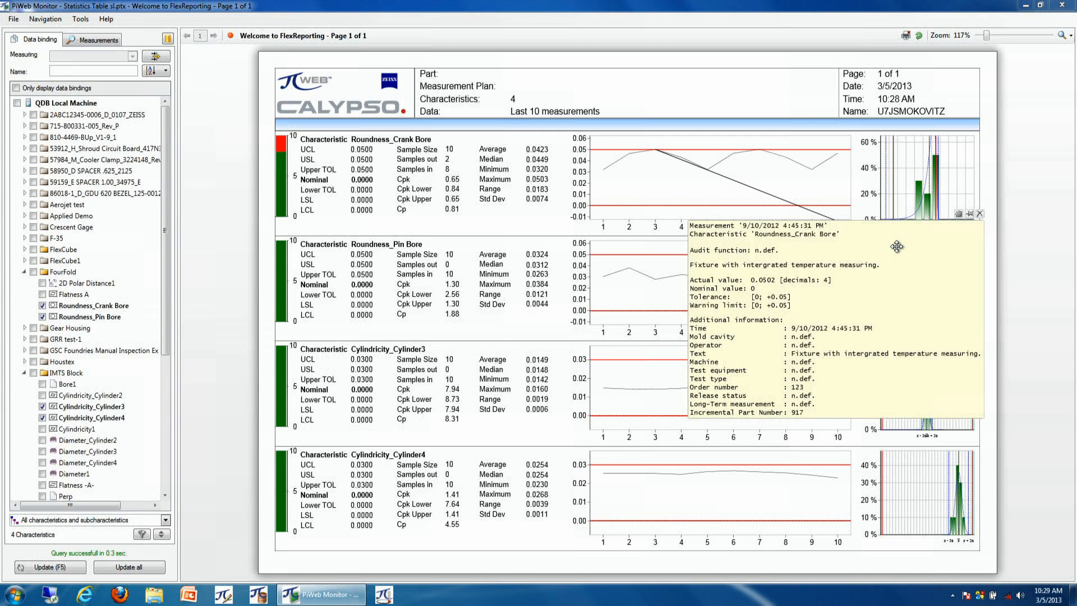
mouse_move(902, 245)
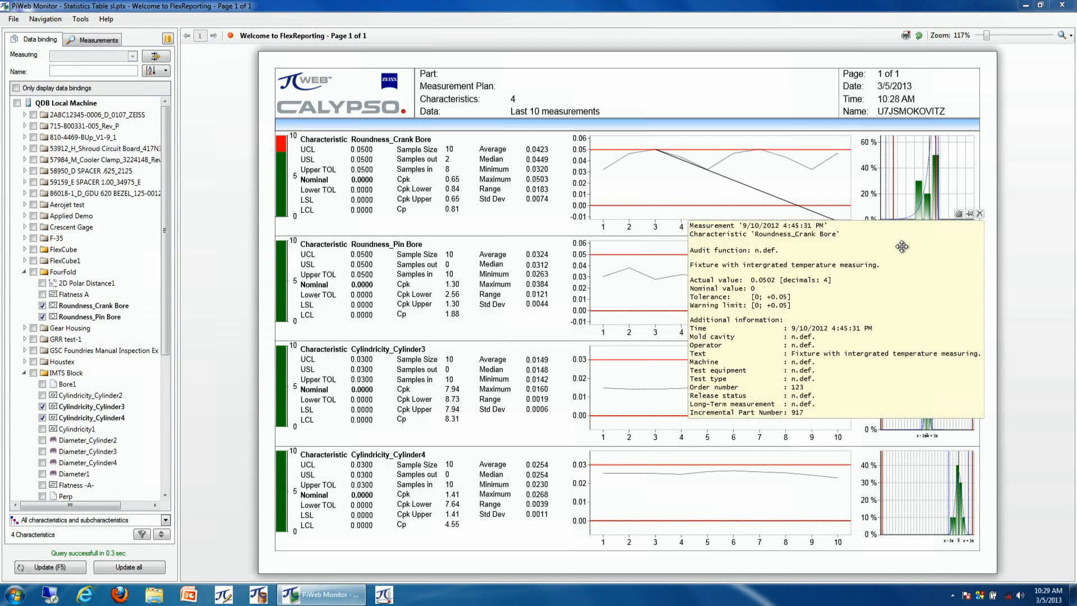
mouse_move(881, 287)
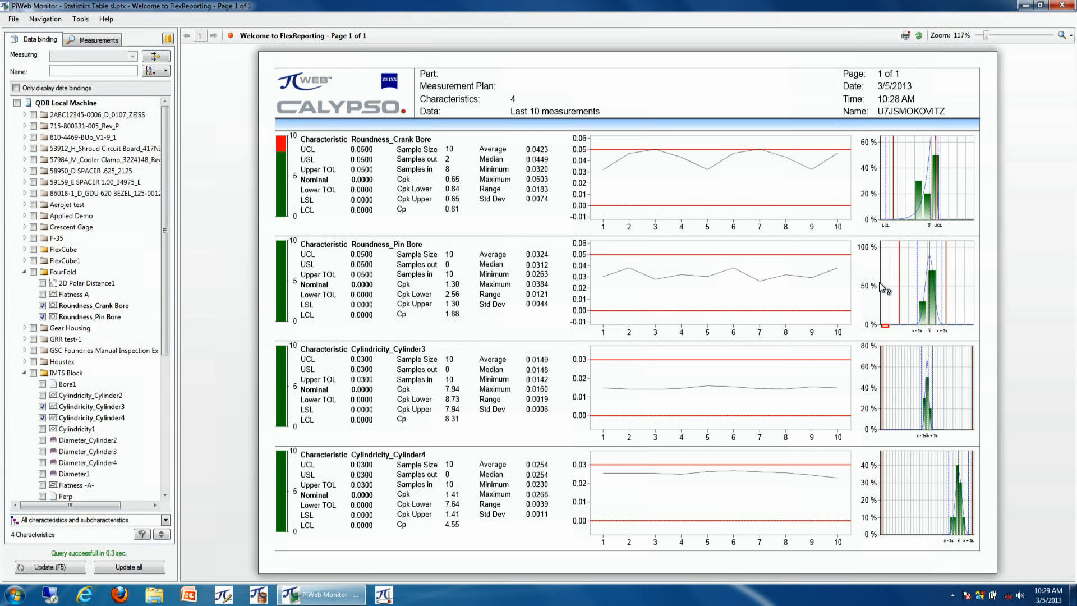
mouse_move(928, 293)
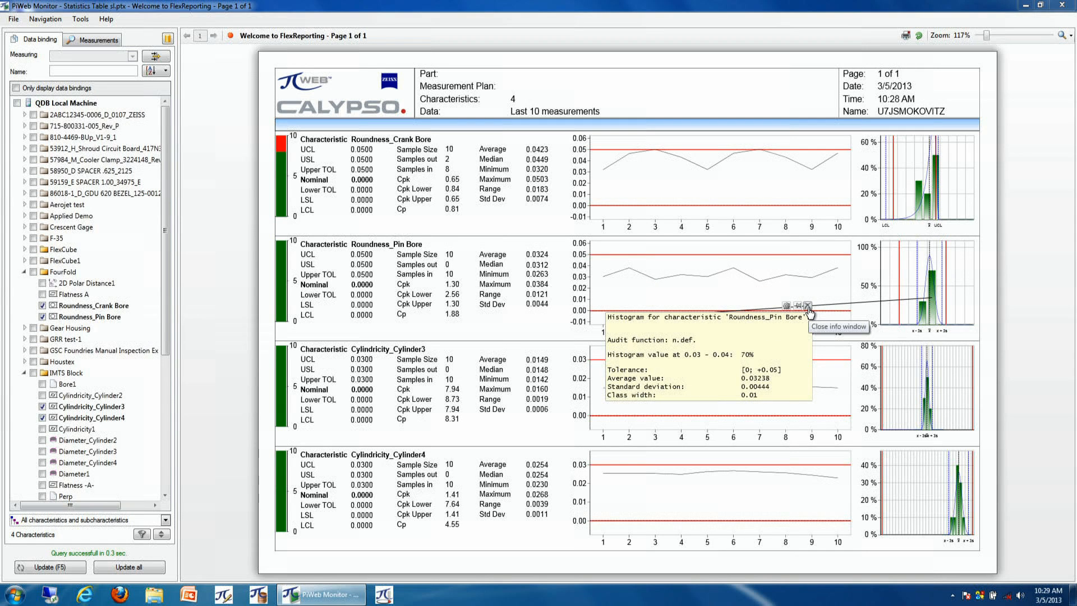
left_click(808, 320)
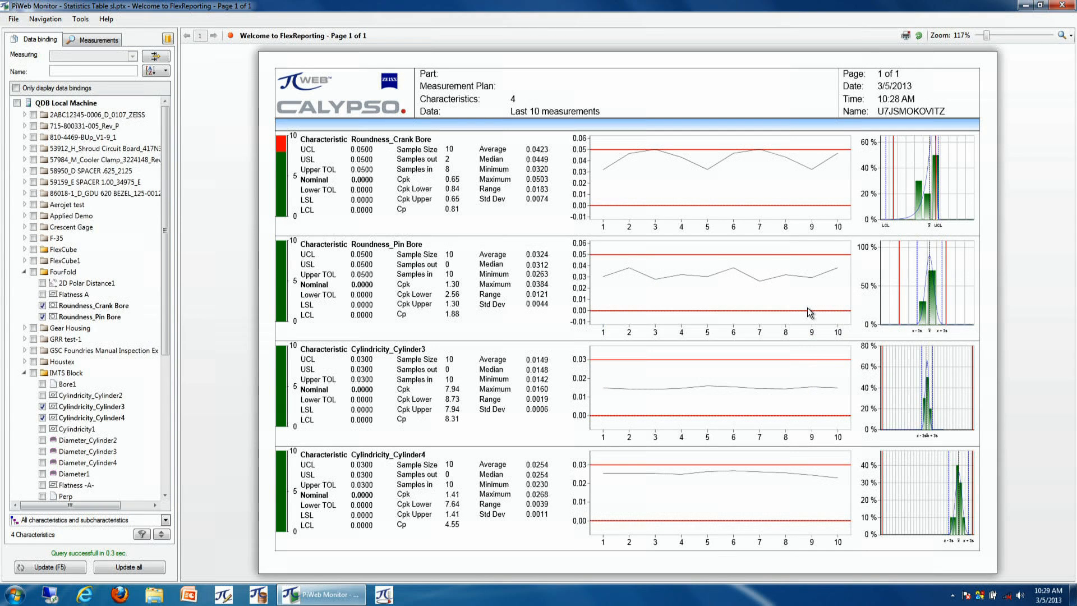
- Set the measurement selection to the last 25 measurements
left_click(97, 39)
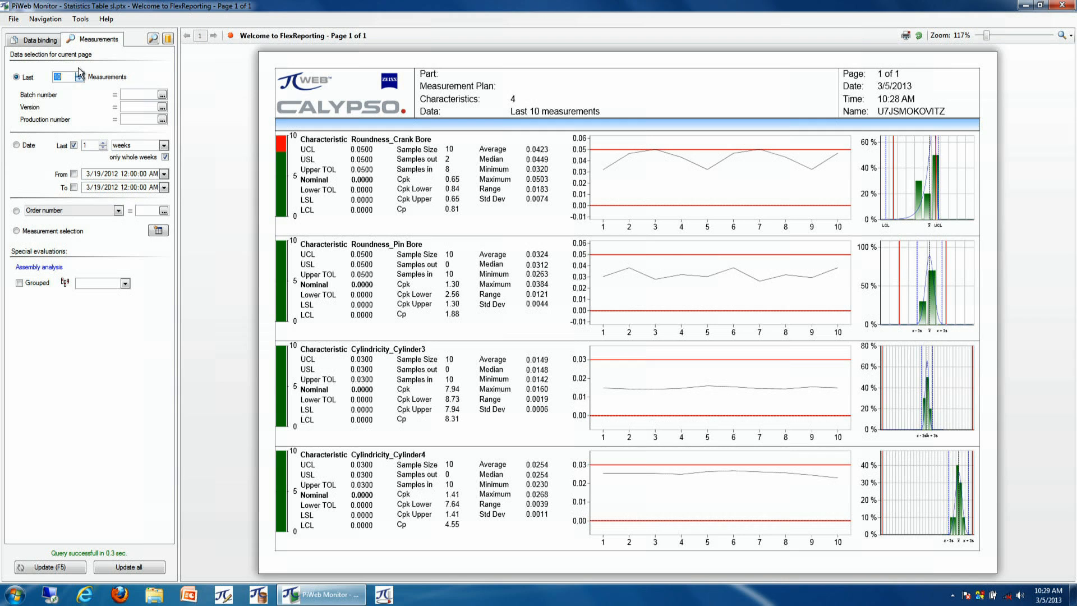
type("25")
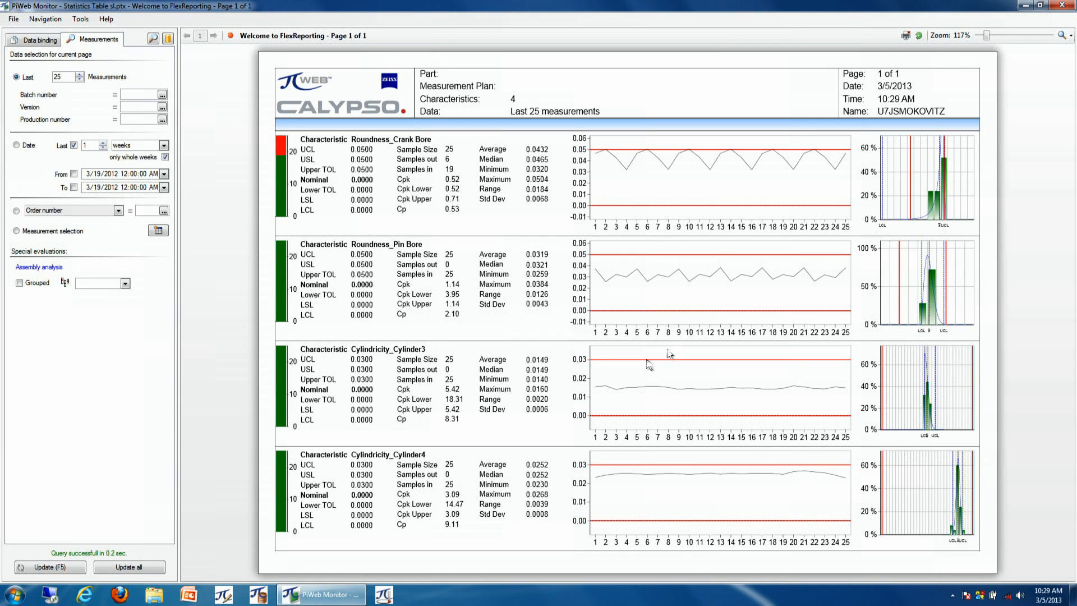
mouse_move(318, 152)
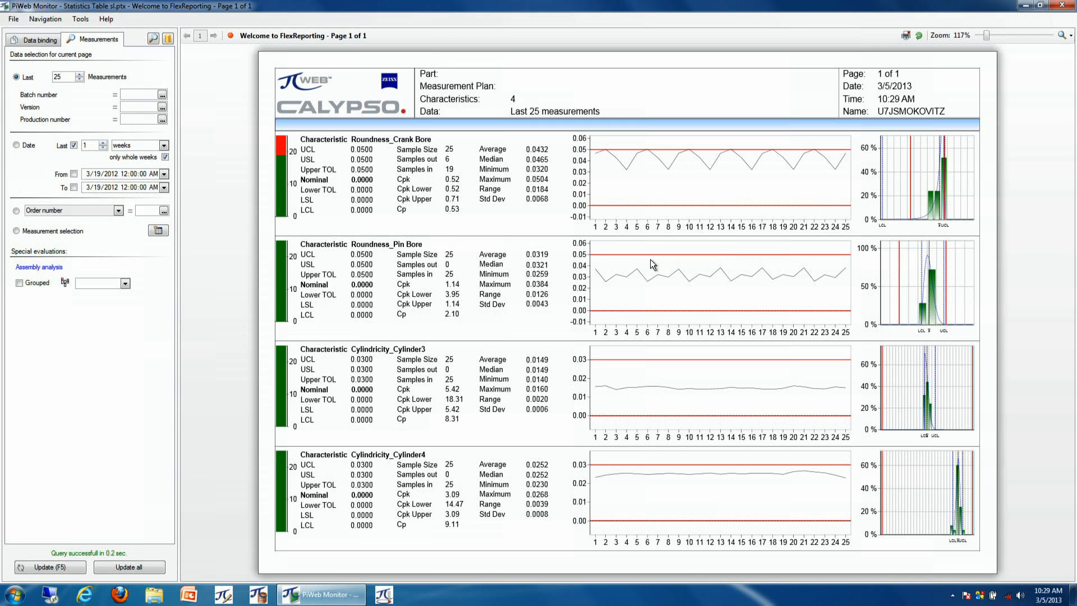
mouse_move(679, 271)
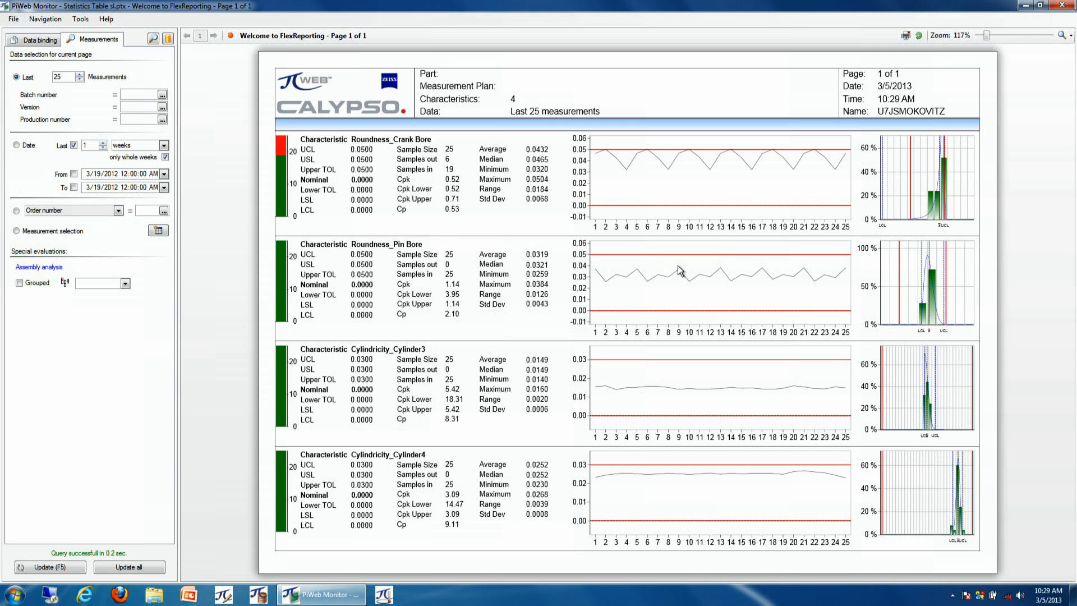
mouse_move(416, 191)
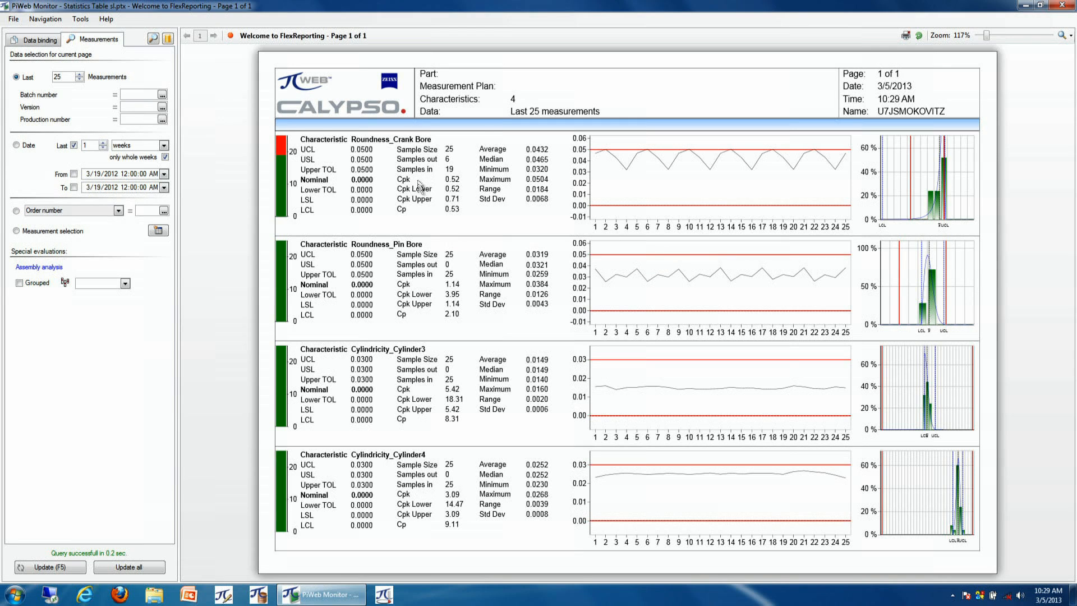
mouse_move(60, 109)
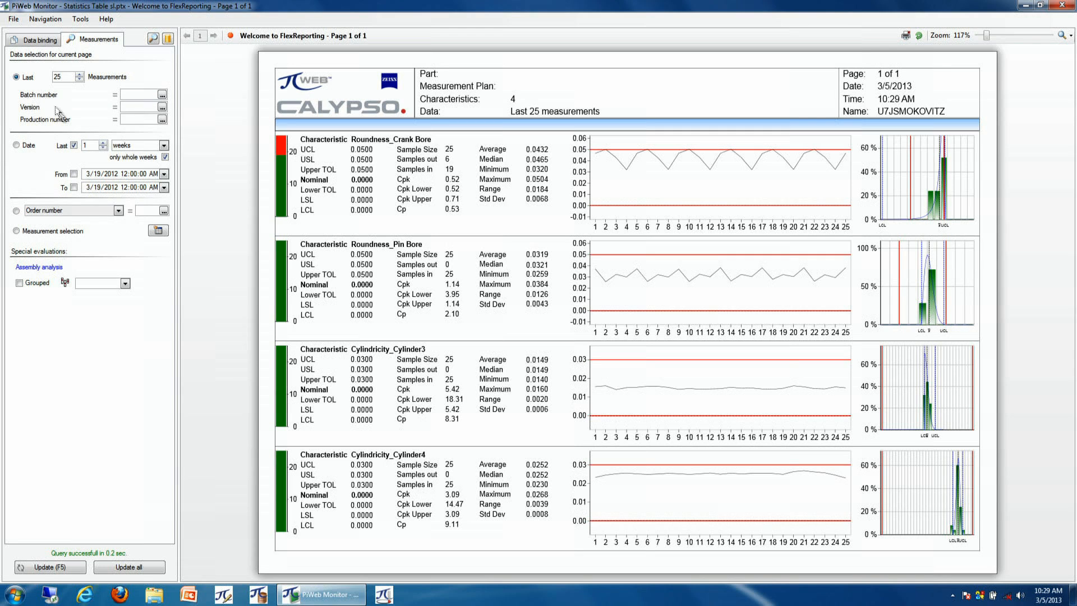
mouse_move(72, 125)
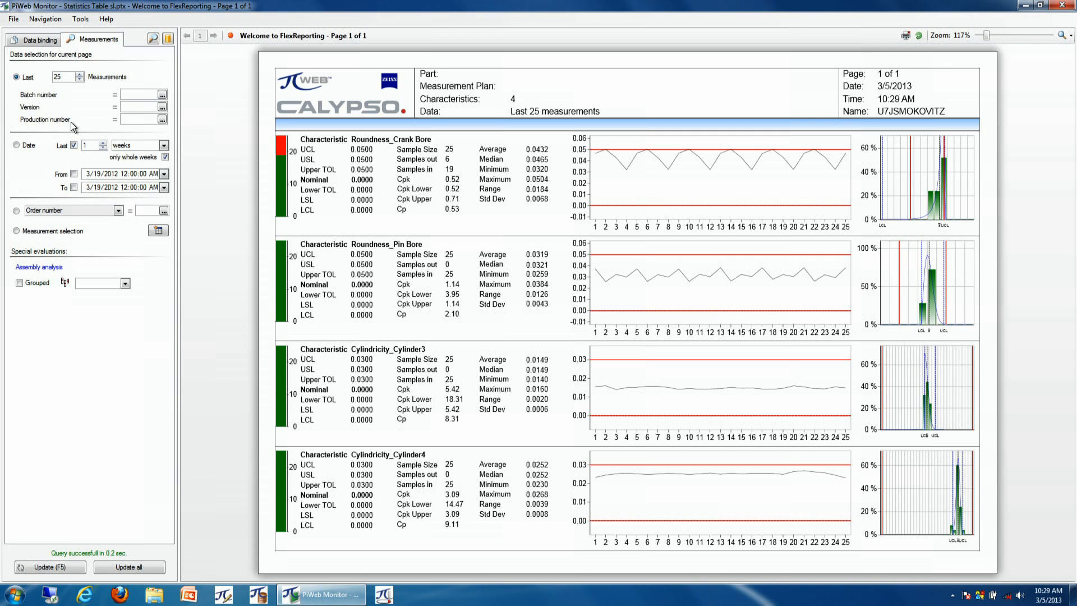
mouse_move(633, 180)
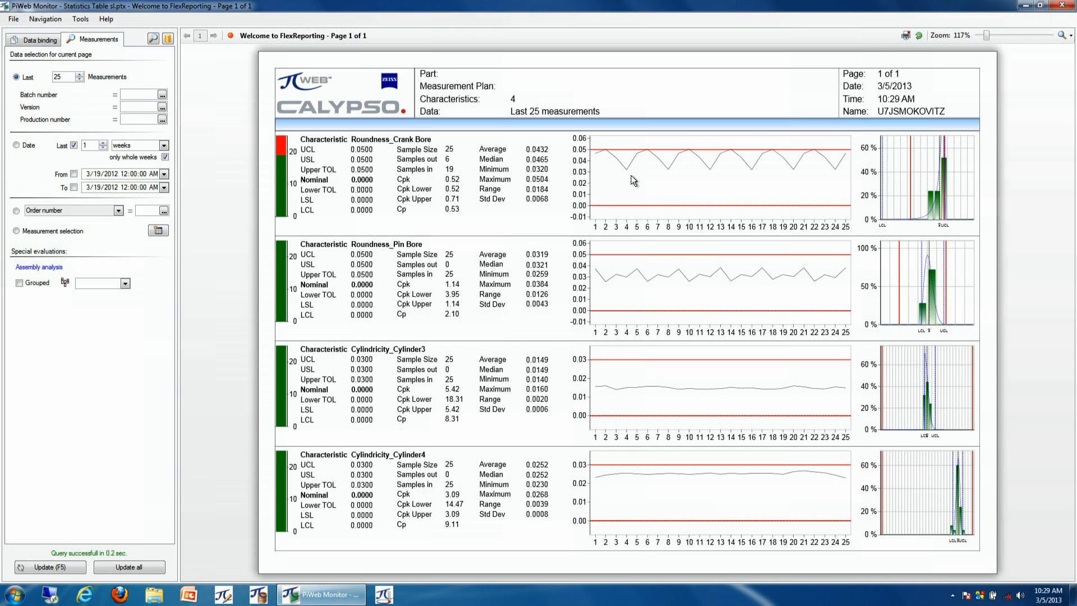
mouse_move(653, 179)
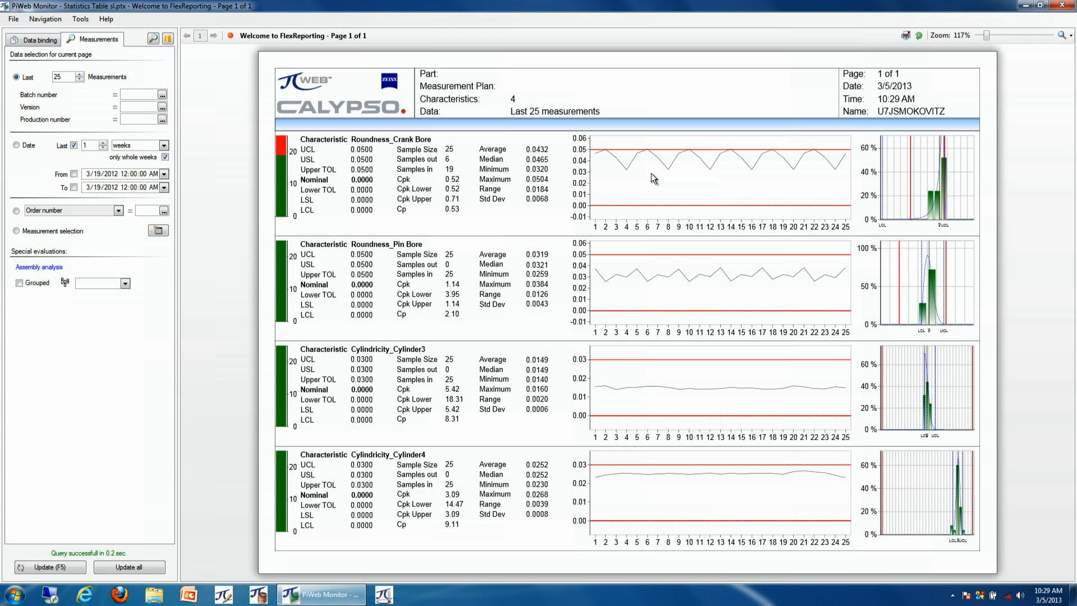